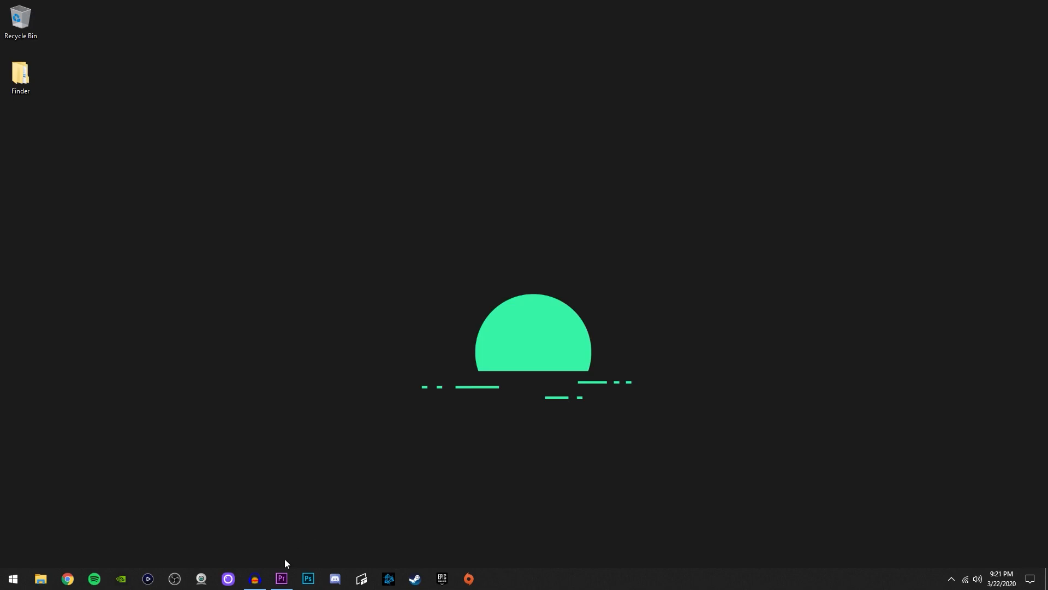
# - Bring the Premiere Pro project with the Call of Duty gameplay sequence to the front
pyautogui.click(280, 579)
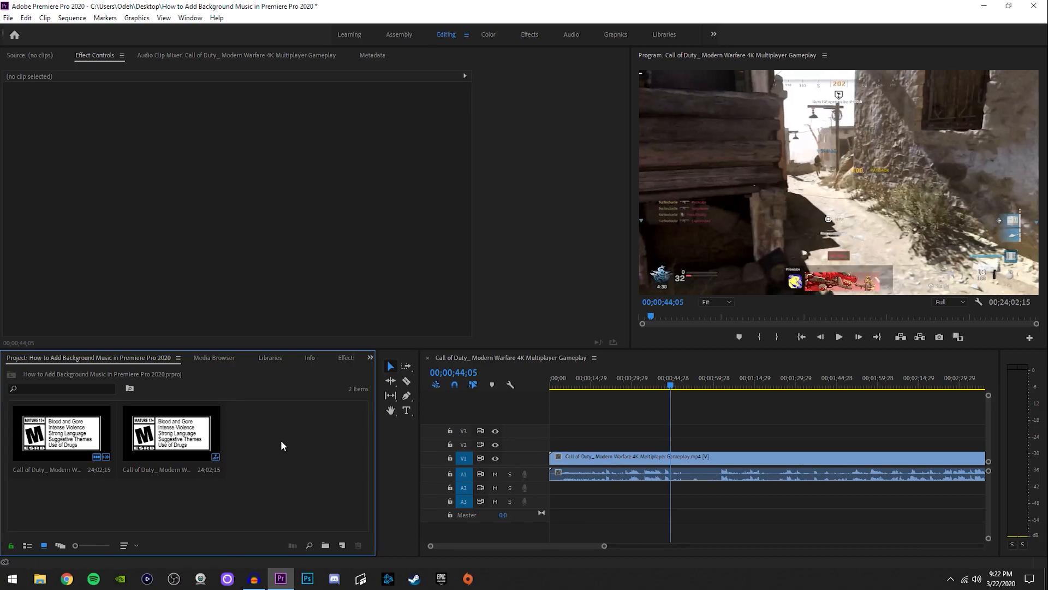
# - In the Import dialog, browse Finder > YouTube > Music & Effects and pick the music track
pyautogui.press('ctrl+i')
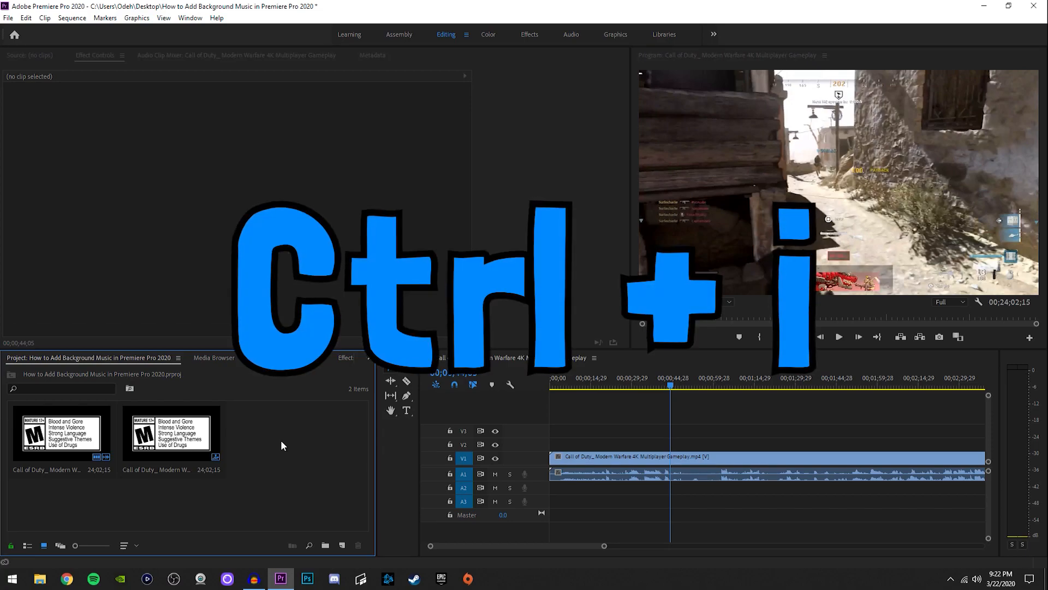
pyautogui.press('ctrl+i')
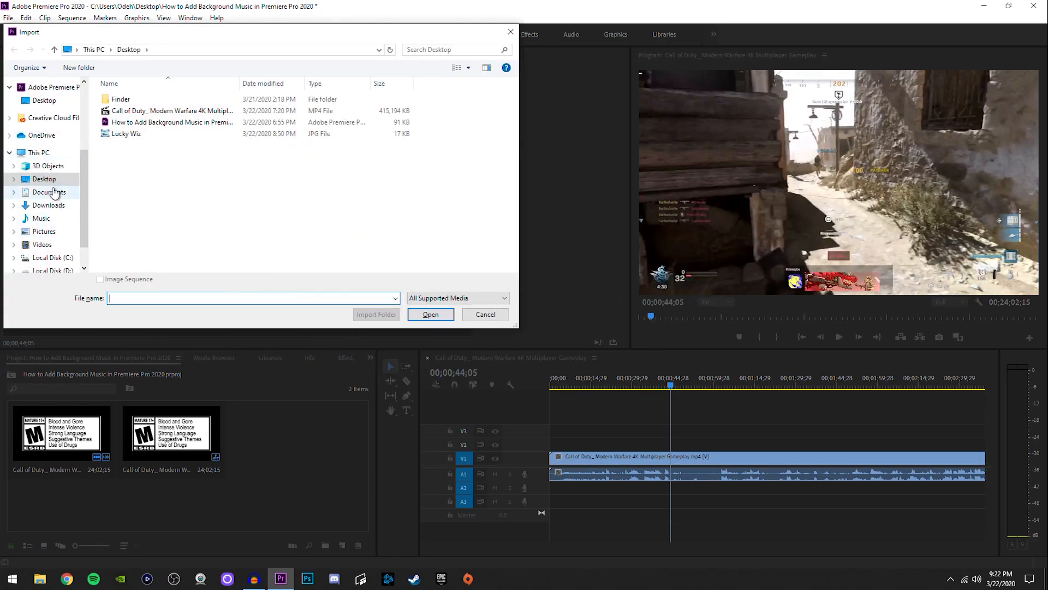
pyautogui.doubleClick(121, 99)
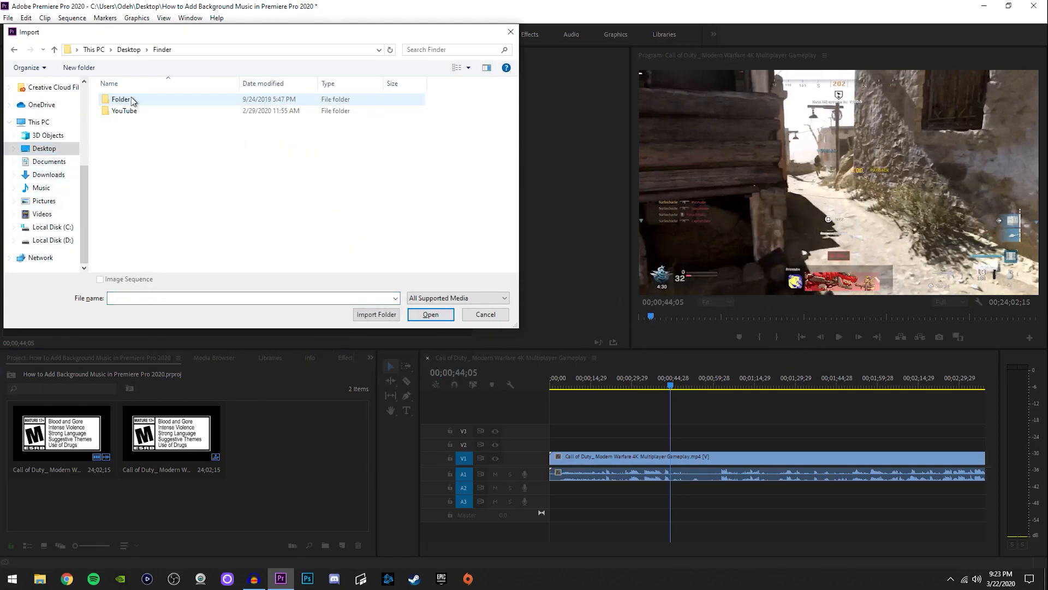
pyautogui.doubleClick(124, 110)
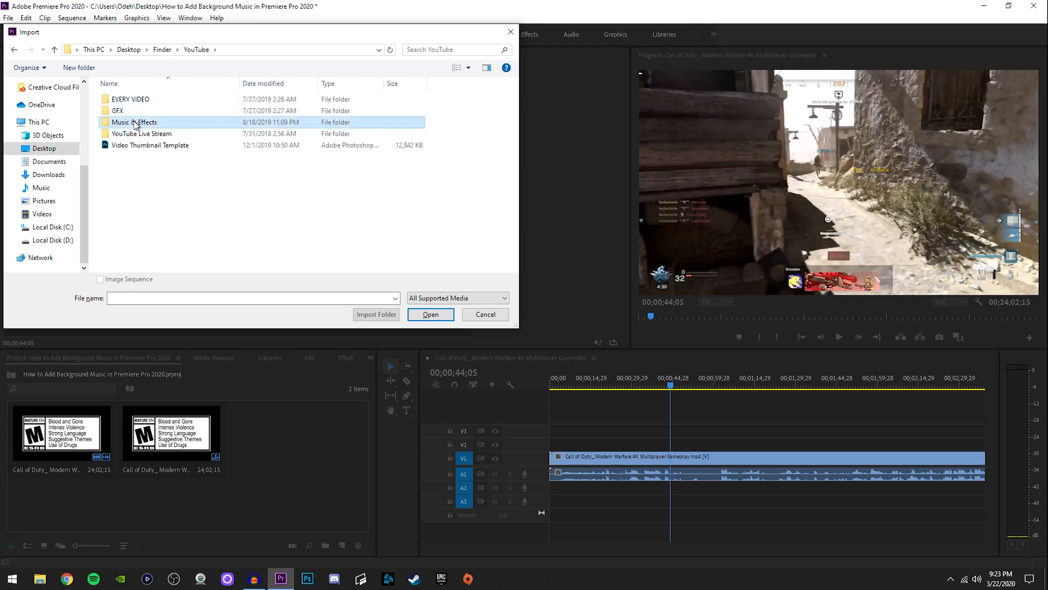
pyautogui.doubleClick(133, 122)
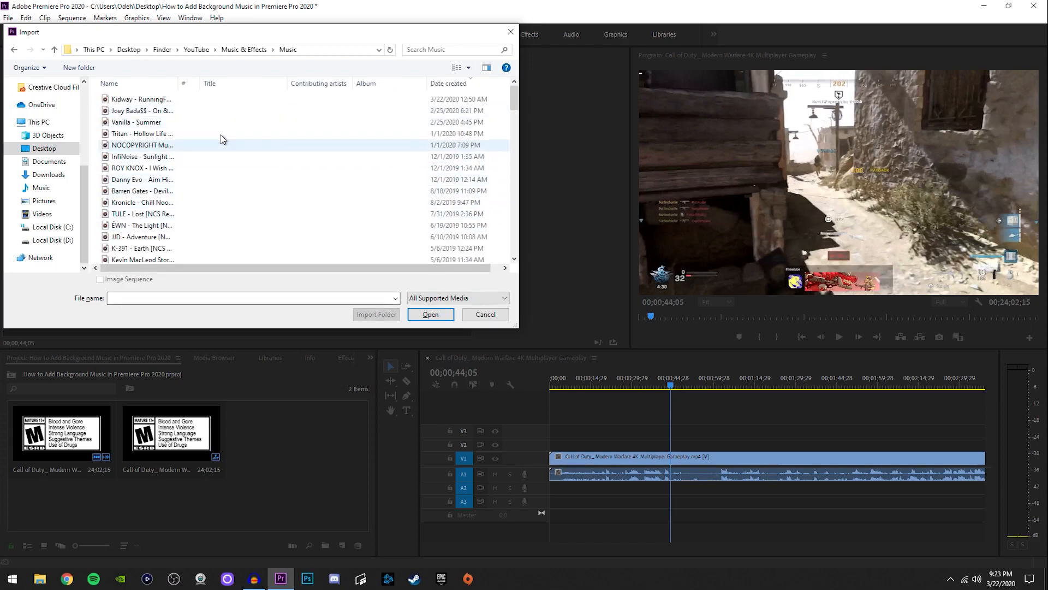
pyautogui.click(429, 315)
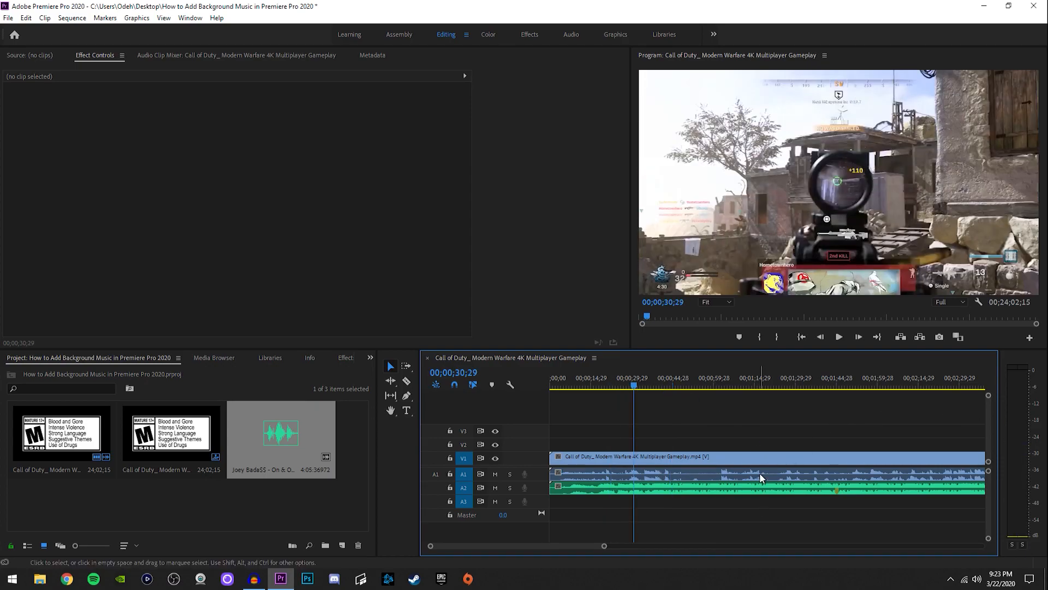
pyautogui.moveTo(784, 540)
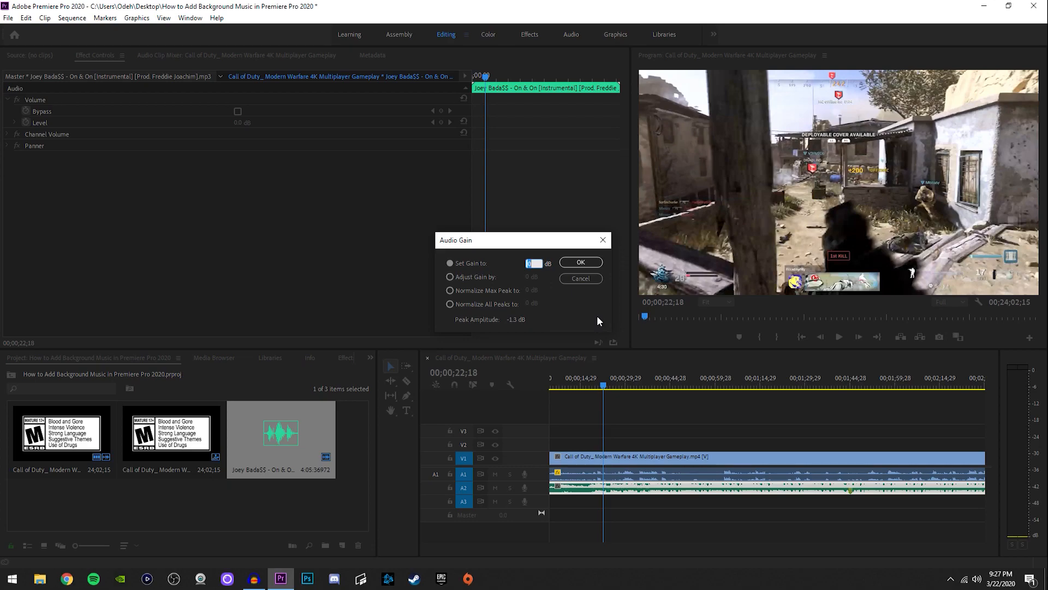
# - Set the A2 music clip's Audio Gain to -25 dB
pyautogui.write('25')
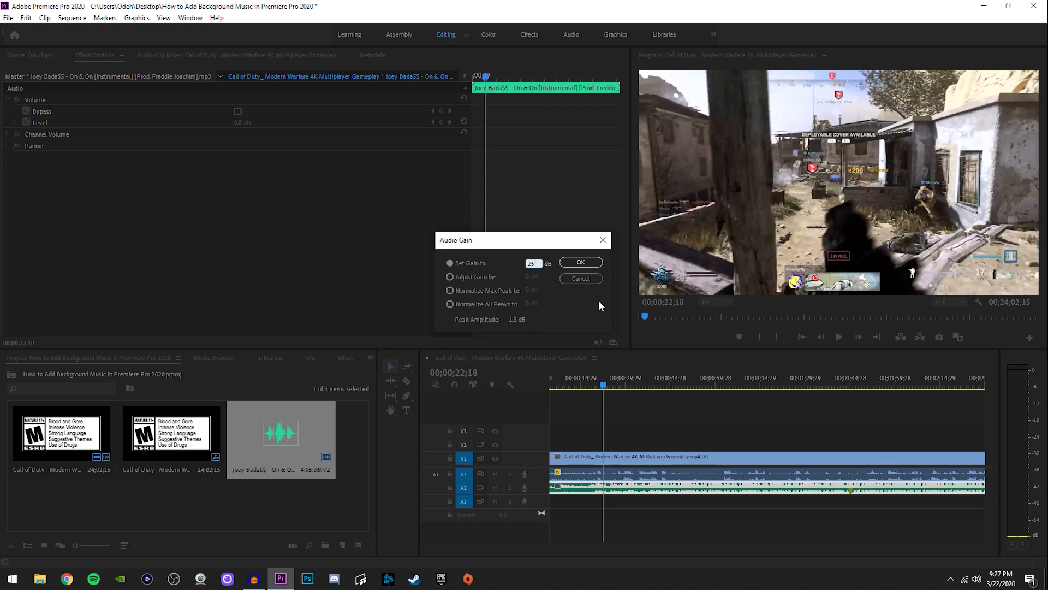
pyautogui.write('-25')
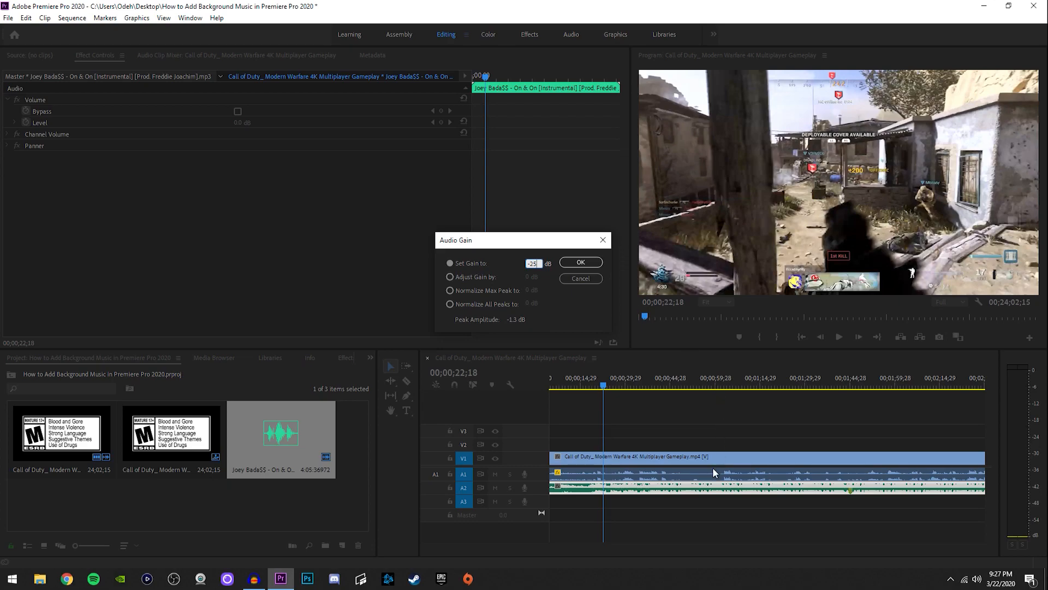
pyautogui.moveTo(753, 297)
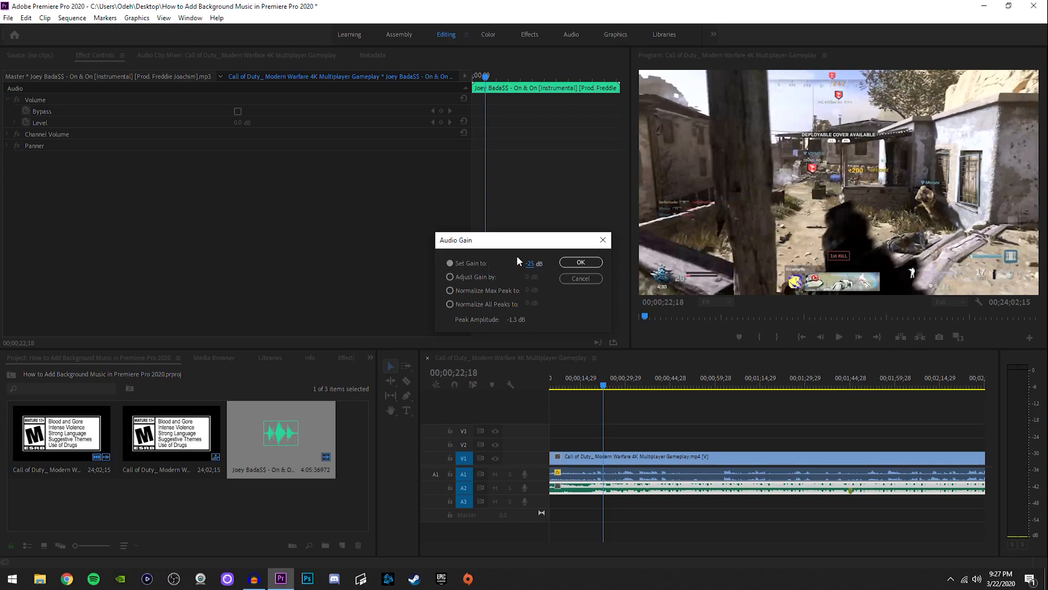
pyautogui.click(579, 262)
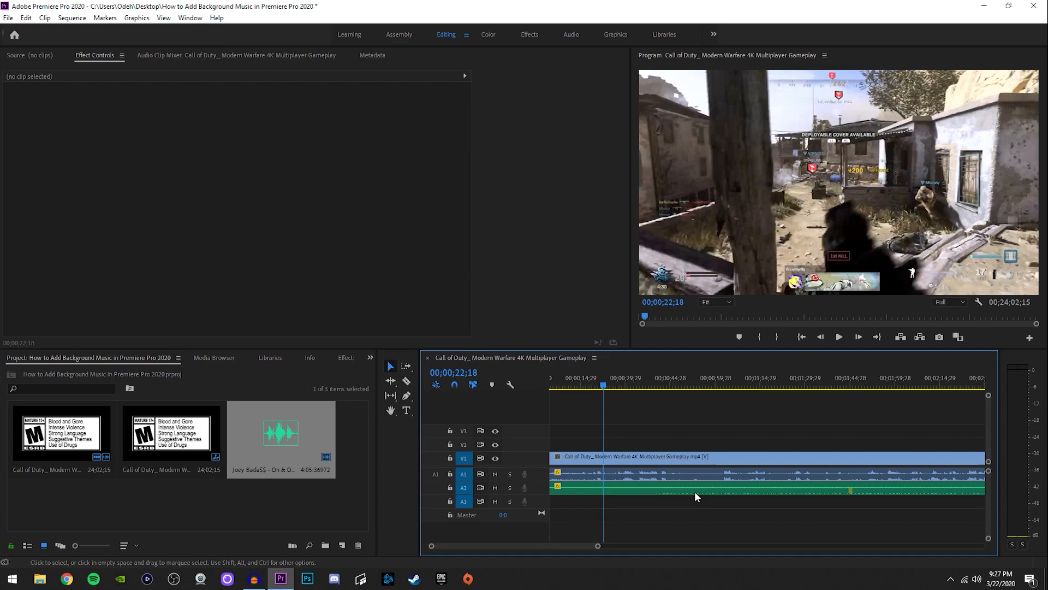
pyautogui.moveTo(725, 483)
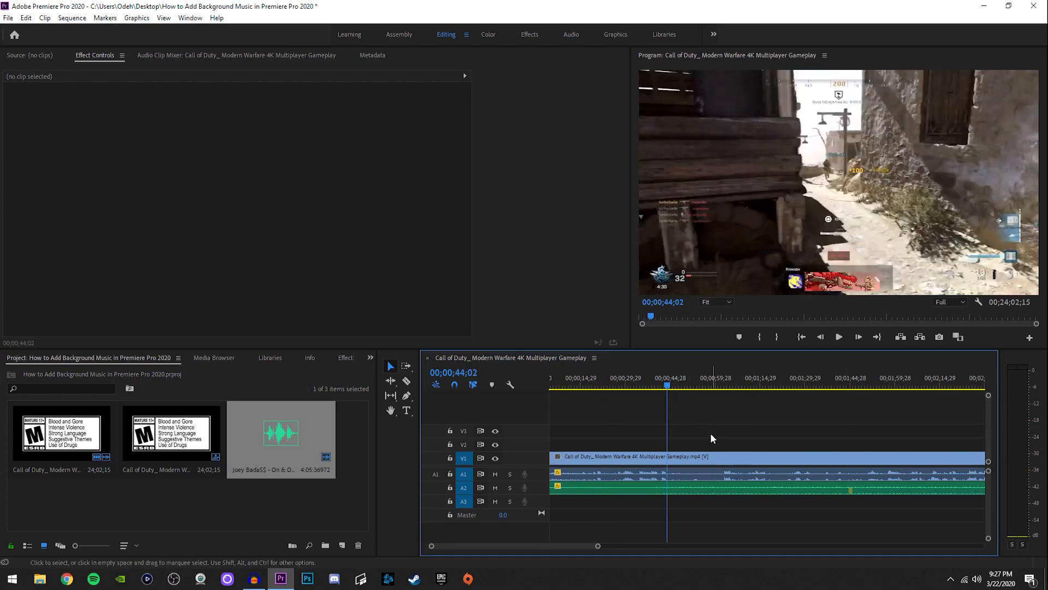
# - Play the sequence from around 00;00;44 to preview the quieter music
pyautogui.click(839, 337)
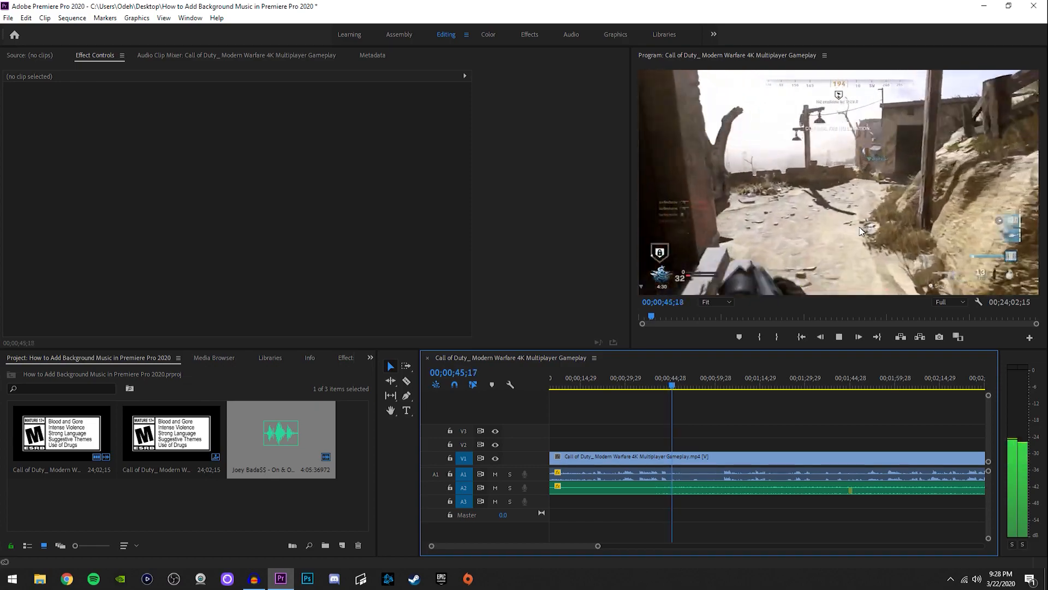